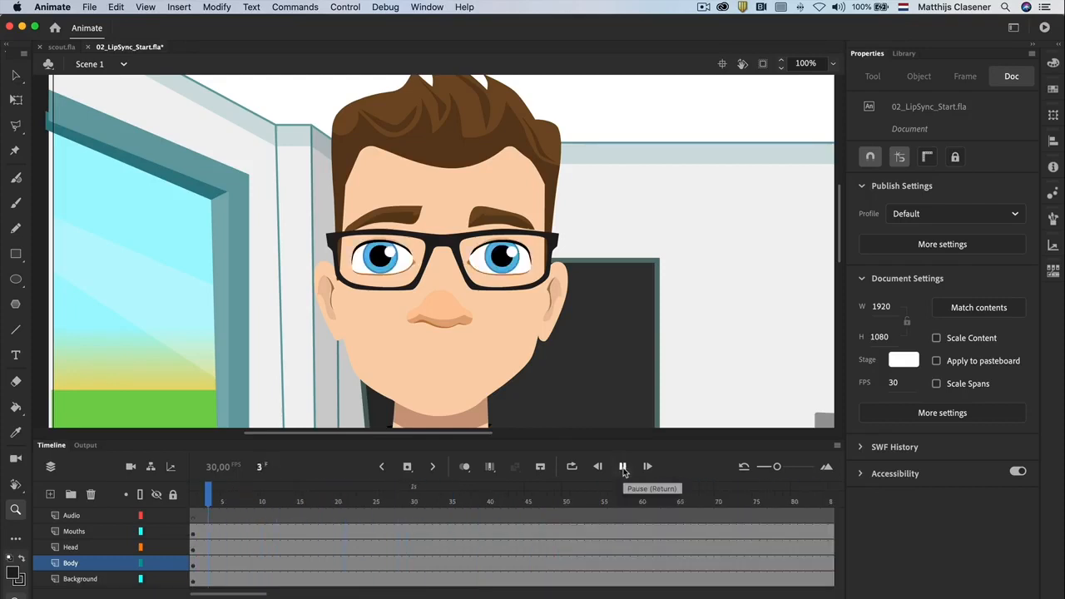
# Step: Stop playback at frame 16 and zoom out so the mouth-shape chart shows beside the stage
pyautogui.click(623, 466)
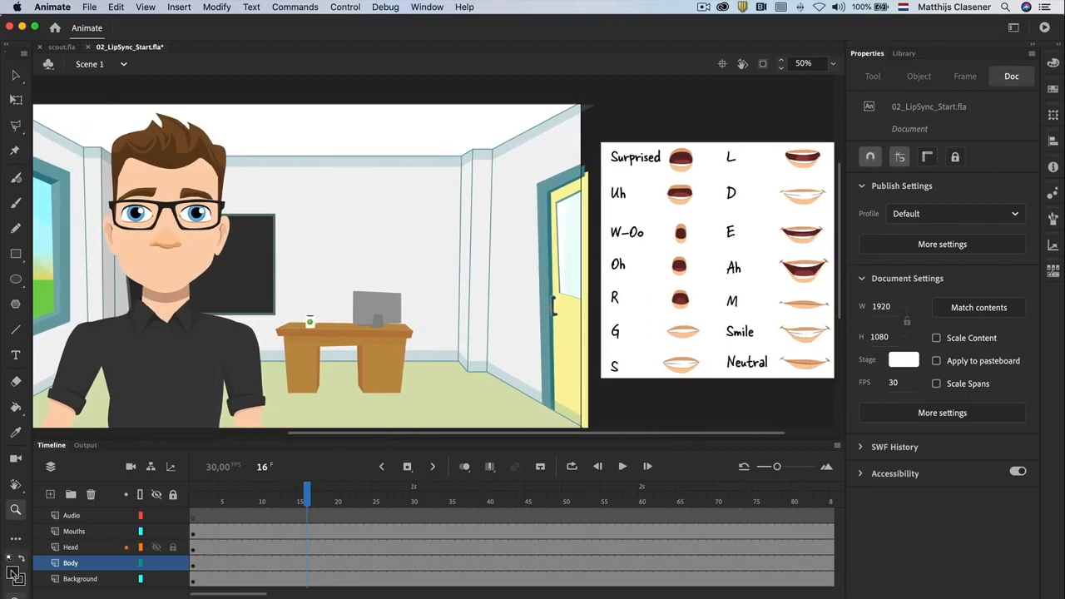
pyautogui.click(73, 531)
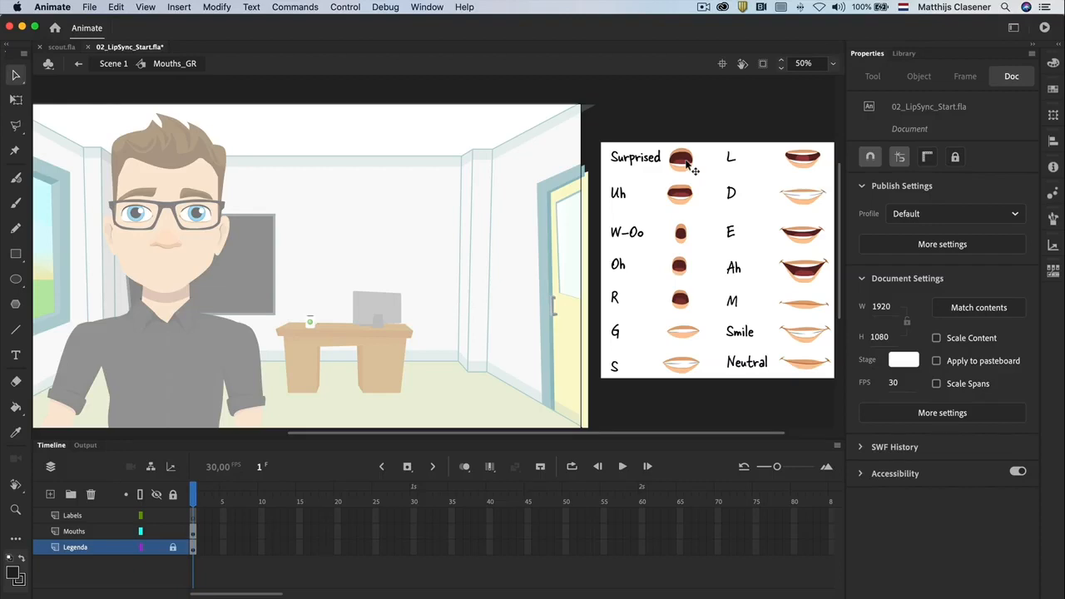
pyautogui.moveTo(702, 341)
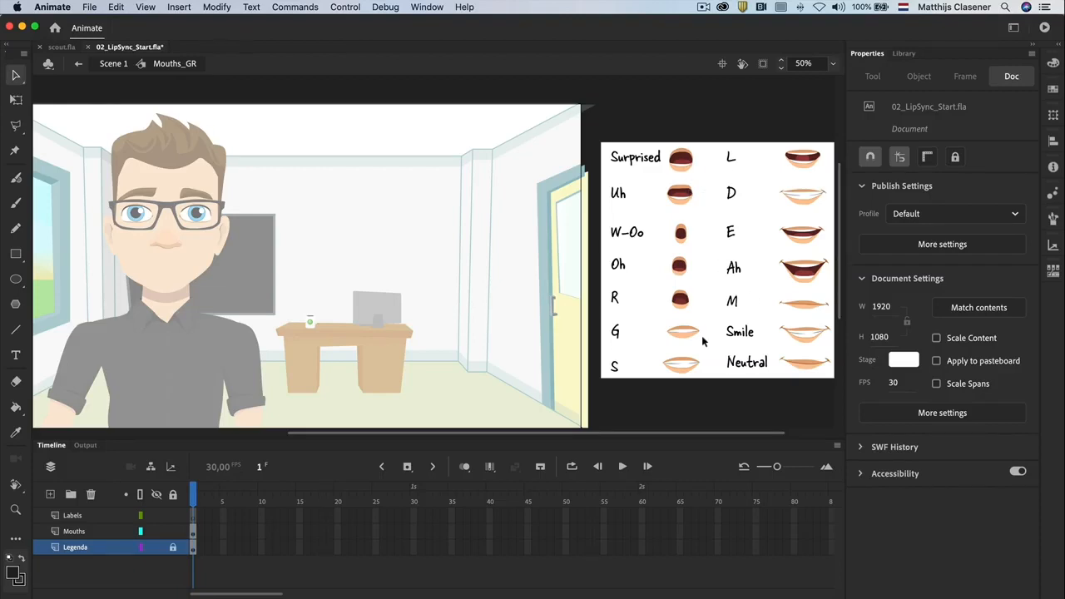
pyautogui.moveTo(752, 350)
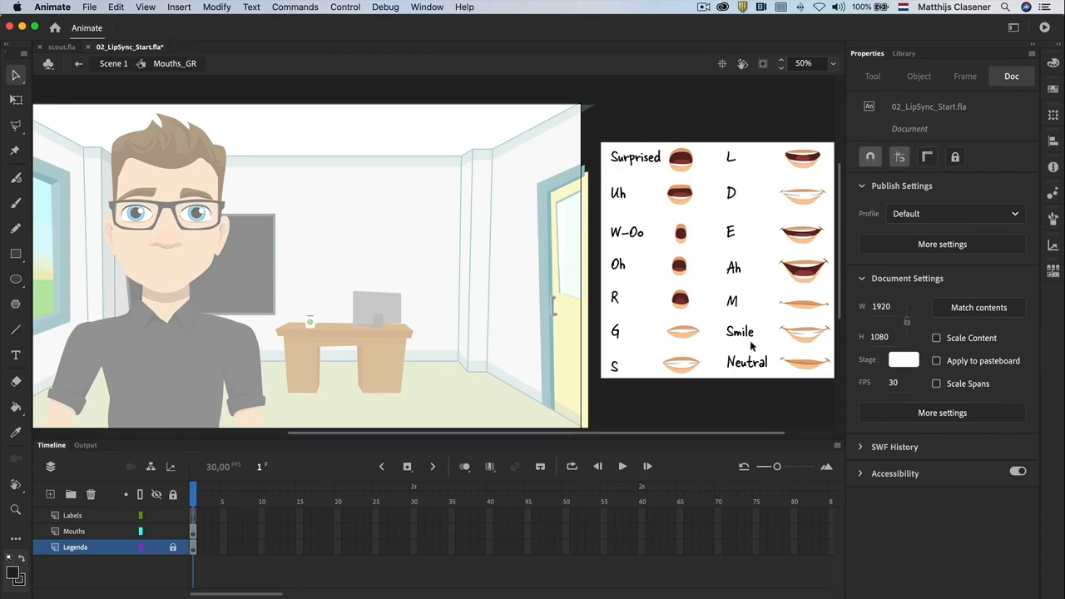
pyautogui.moveTo(739, 343)
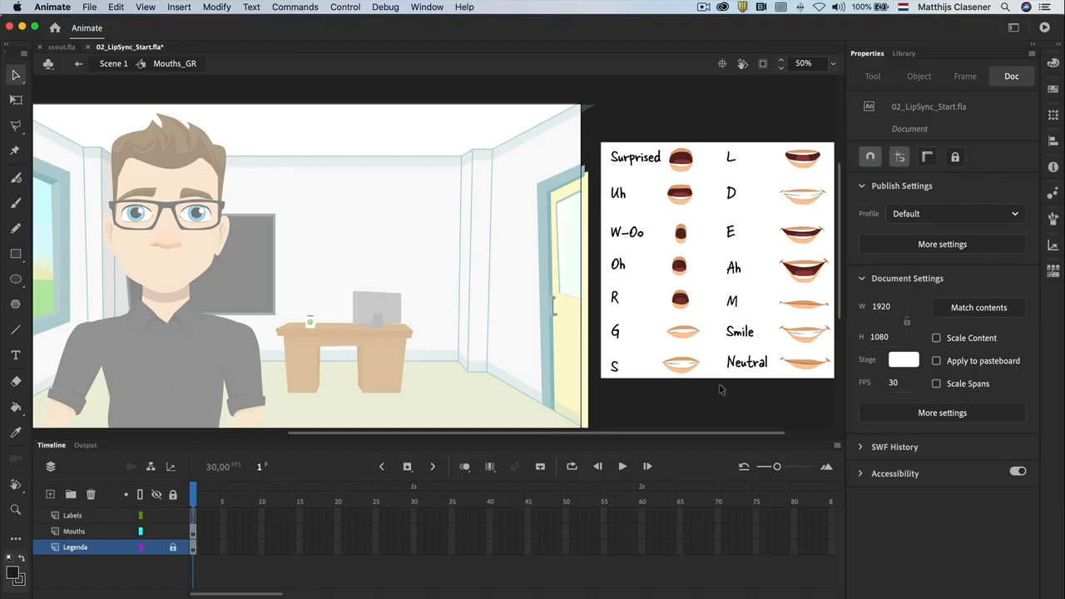
pyautogui.moveTo(719, 175)
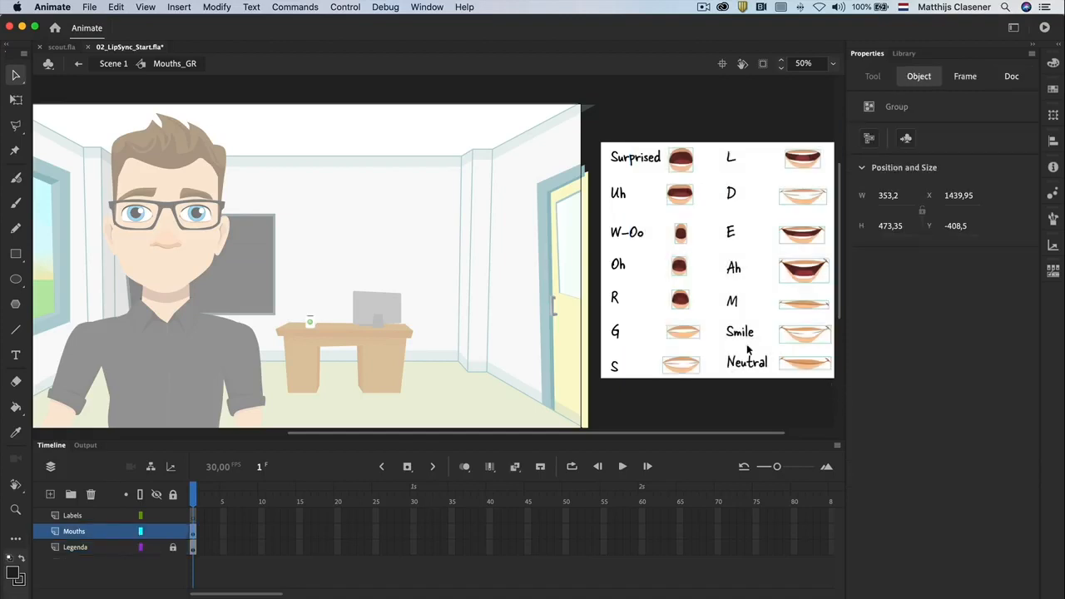
# Step: Align all mouth shapes to one horizontal and vertical centre point via the Align panel
pyautogui.click(426, 6)
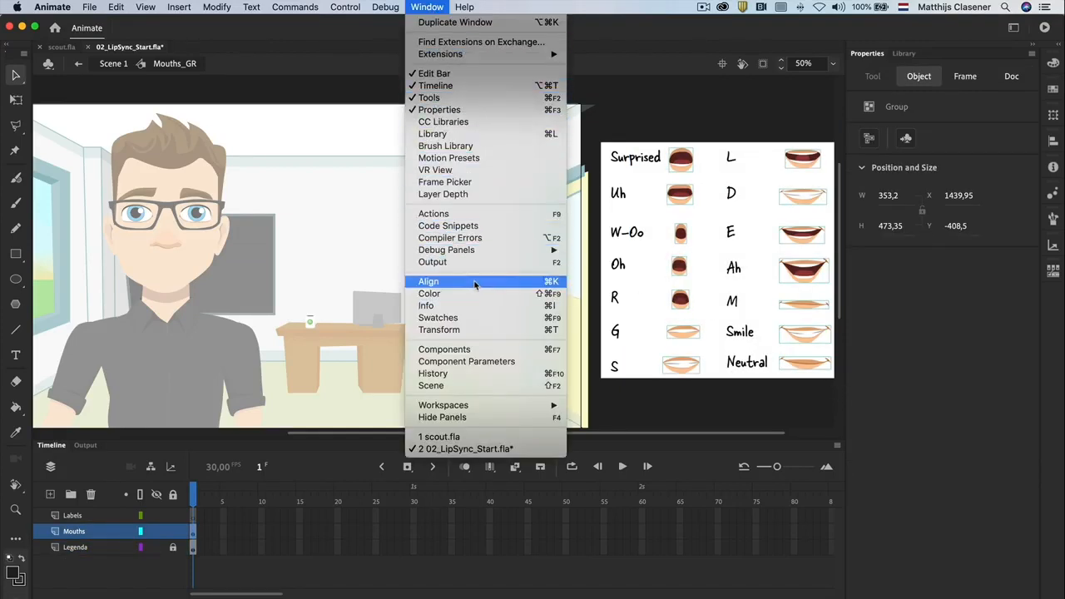
pyautogui.click(427, 279)
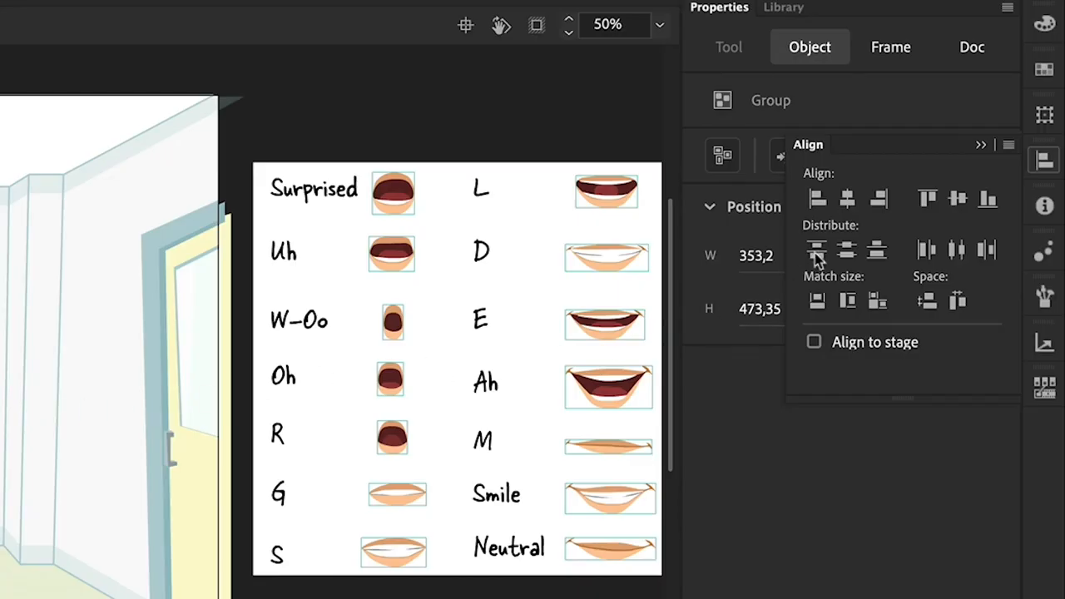
pyautogui.click(958, 198)
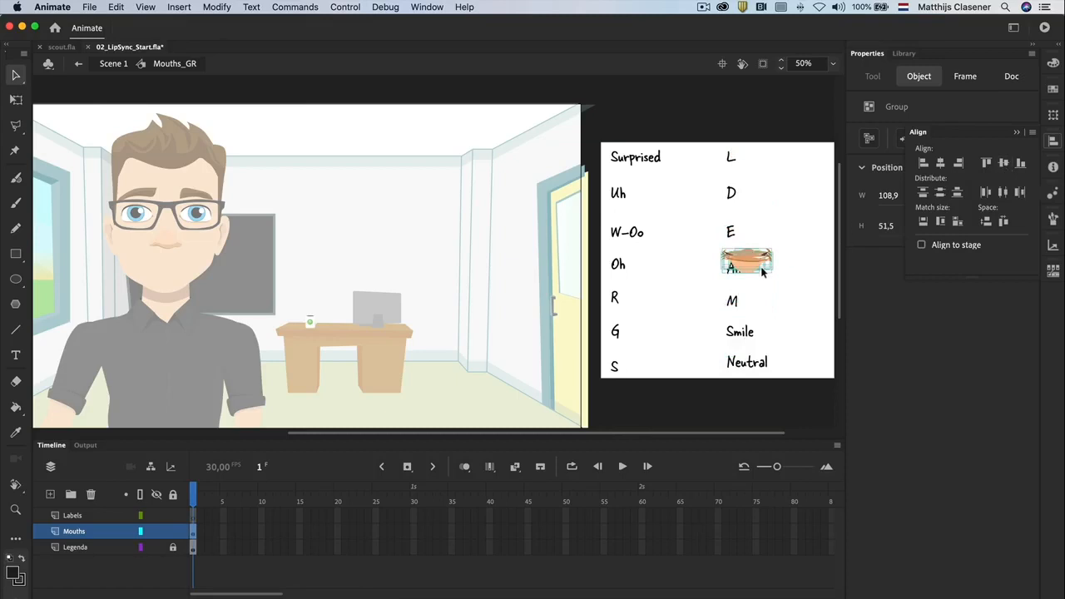
# Step: Move the stacked mouths onto the character's face over his mouth
pyautogui.moveTo(746, 263); pyautogui.dragTo(233, 291)
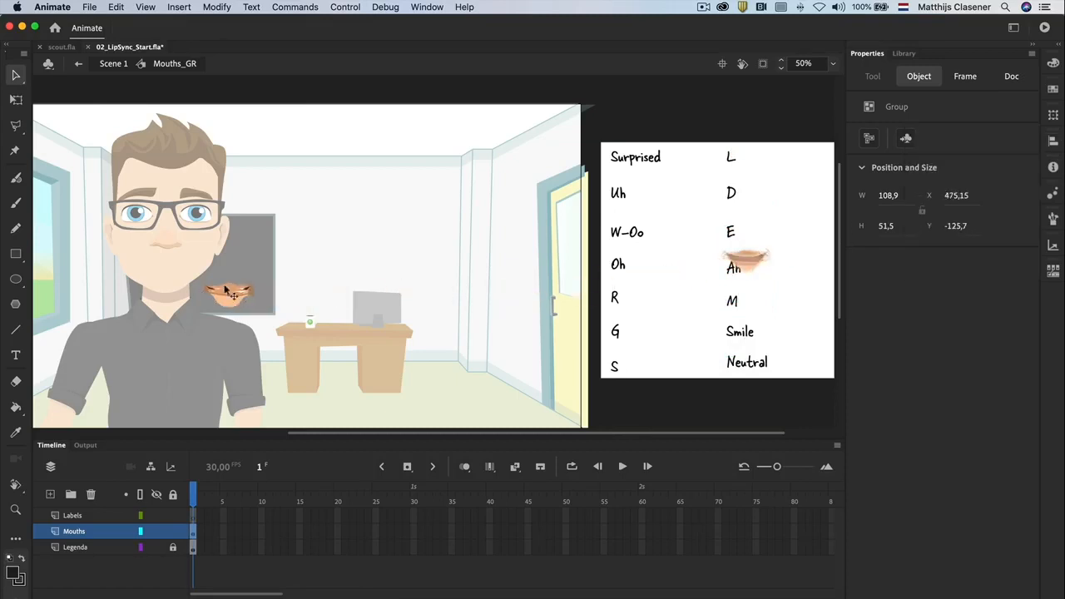
pyautogui.moveTo(231, 296); pyautogui.dragTo(173, 266)
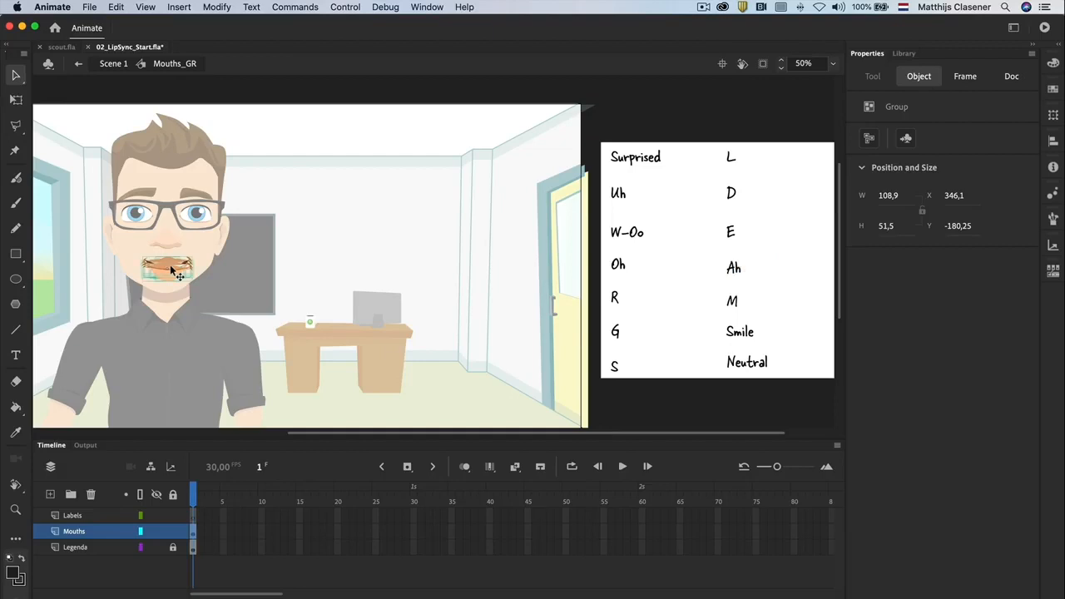
# Step: Distribute the stacked mouths to keyframes and bring up options for the symbol's first frame
pyautogui.rightClick(170, 269)
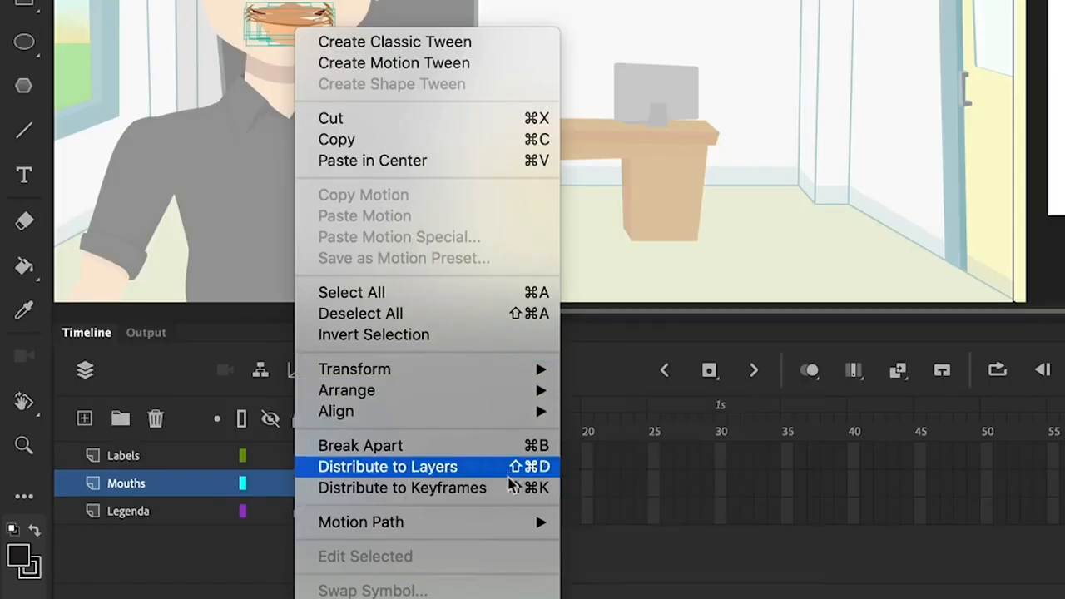
pyautogui.moveTo(511, 496)
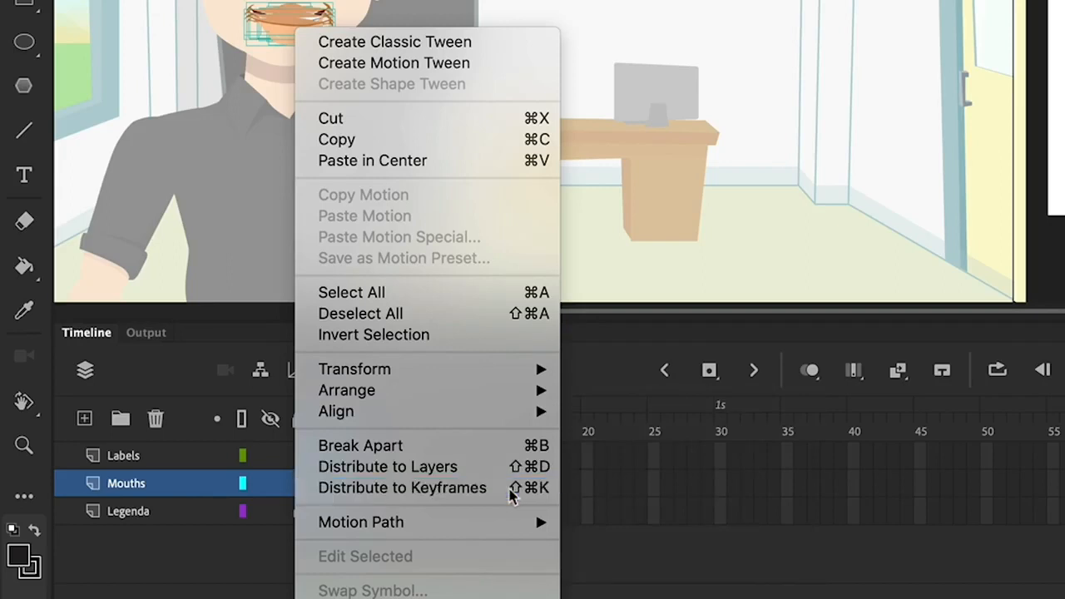
pyautogui.click(403, 488)
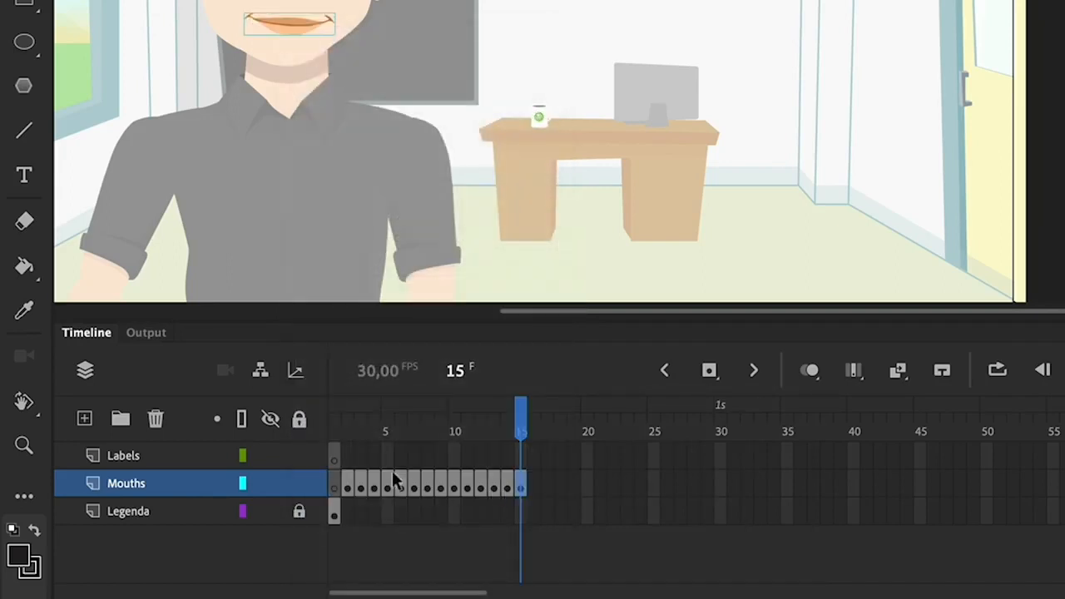
pyautogui.click(300, 483)
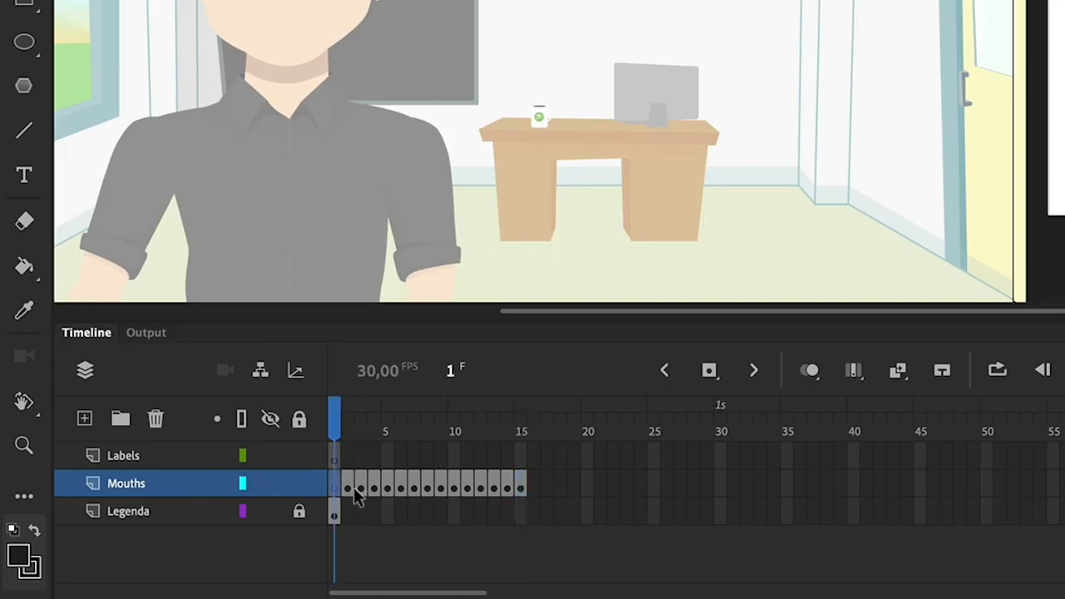
pyautogui.moveTo(336, 489)
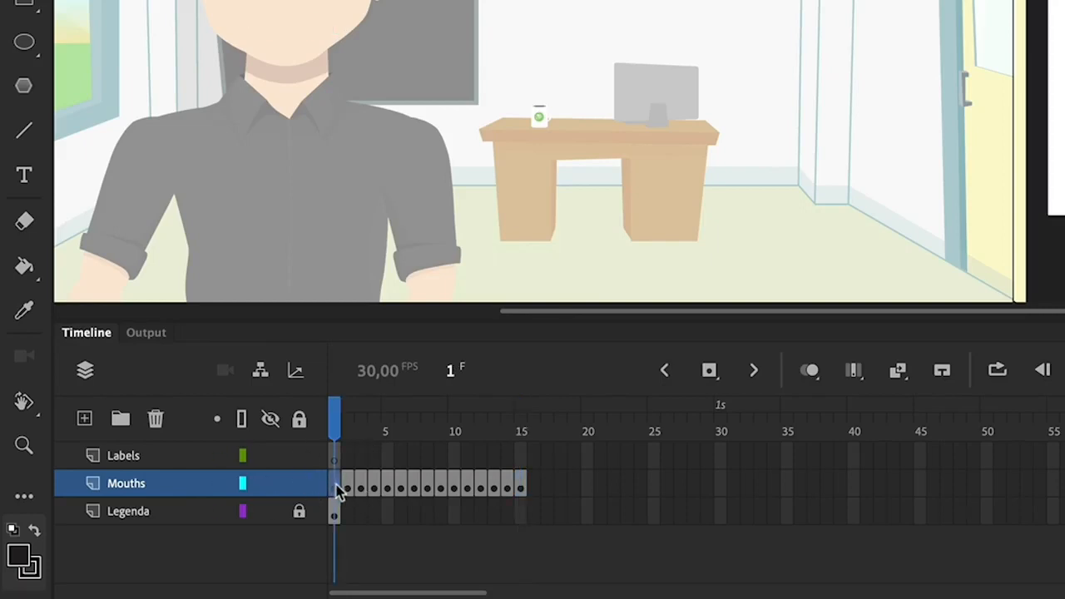
pyautogui.rightClick(336, 491)
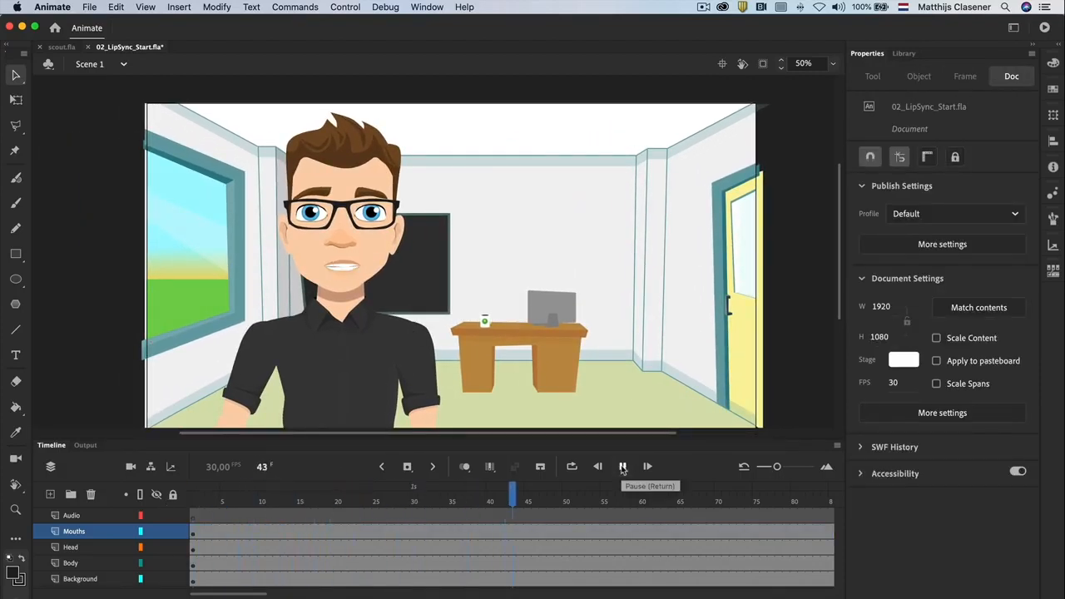
# Step: Preview the mouth cycling through its shapes in the main scene, then stop playback
pyautogui.click(622, 466)
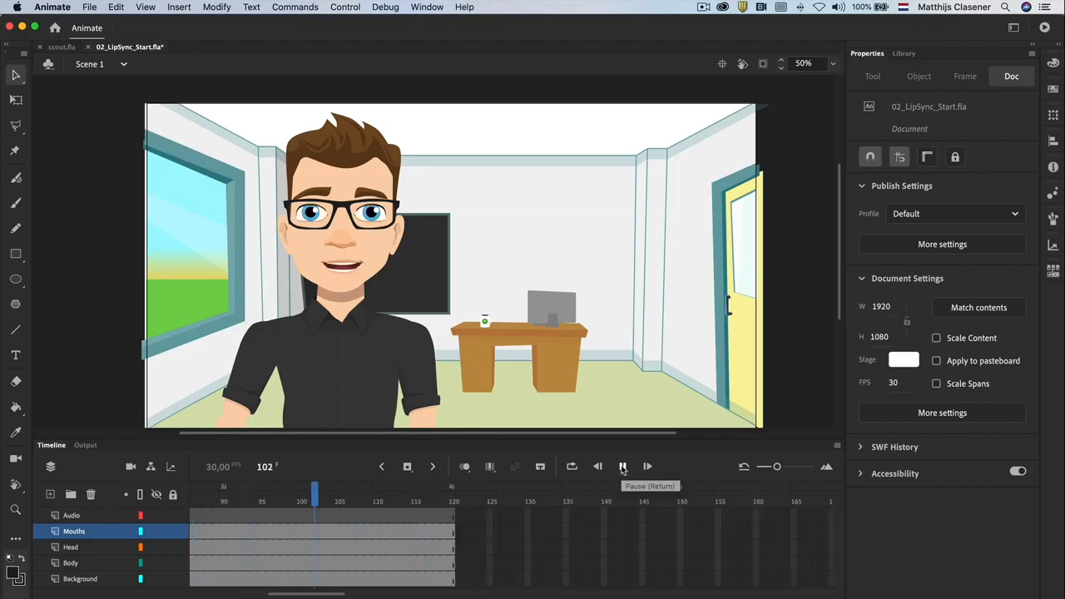
pyautogui.click(622, 466)
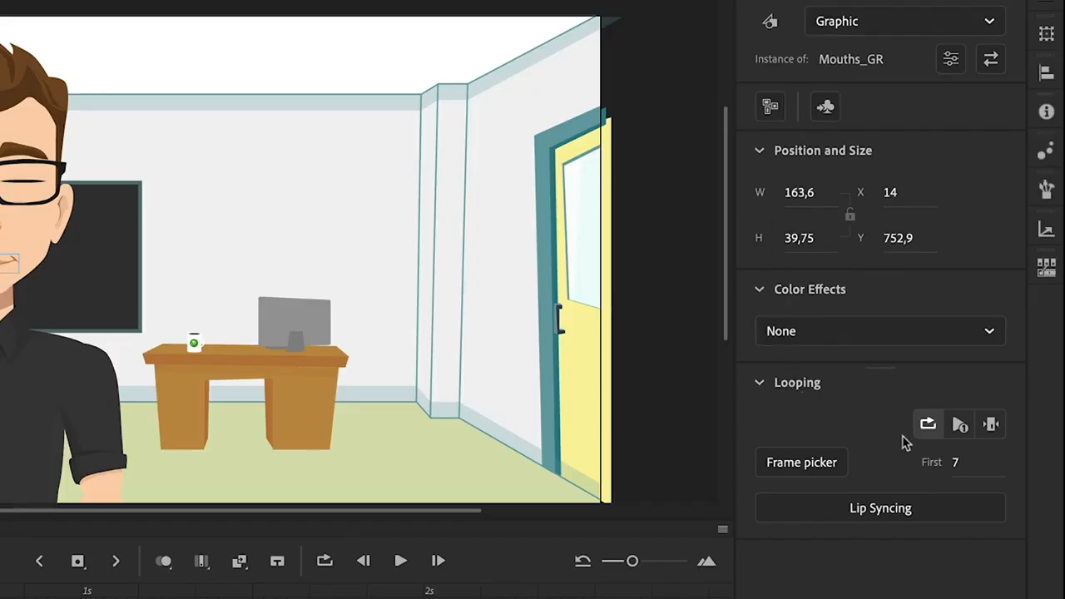
pyautogui.moveTo(912, 415)
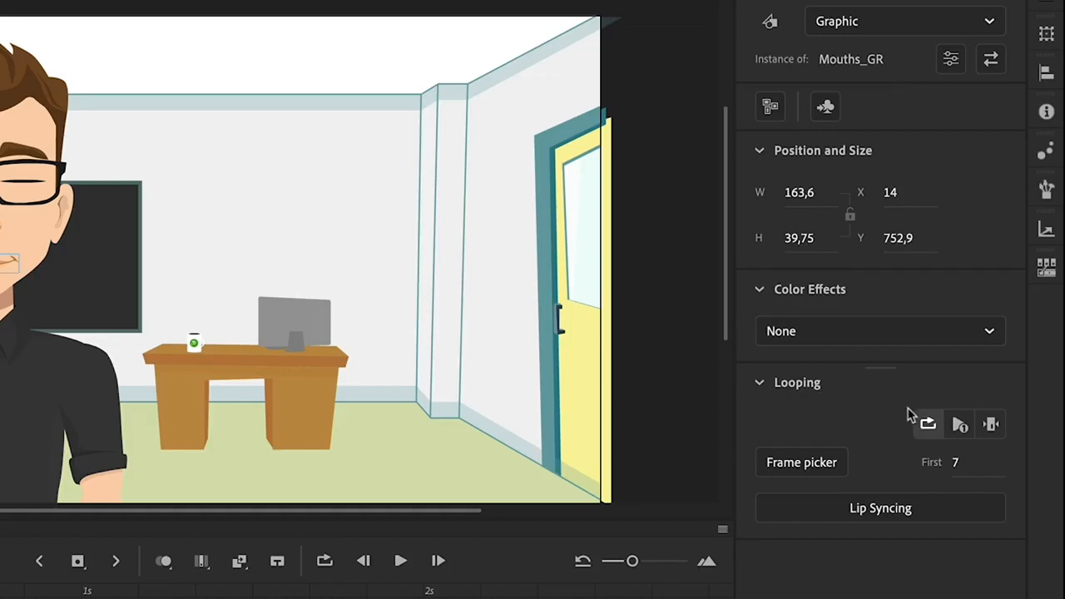
pyautogui.moveTo(992, 424)
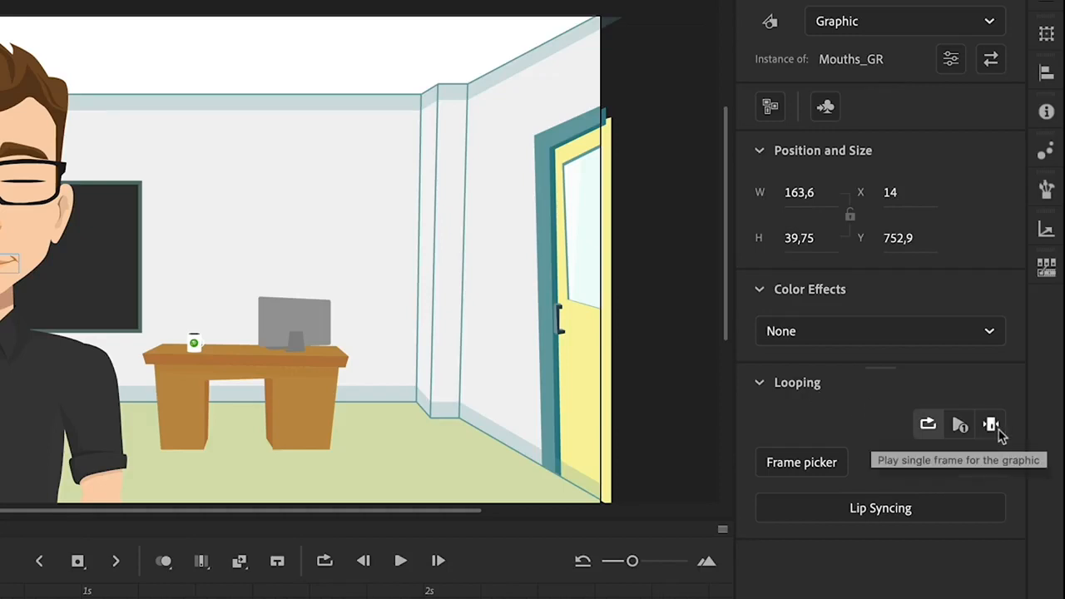
# Step: Set the mouth graphic's looping to Play Single Frame so it holds frame 14
pyautogui.click(991, 424)
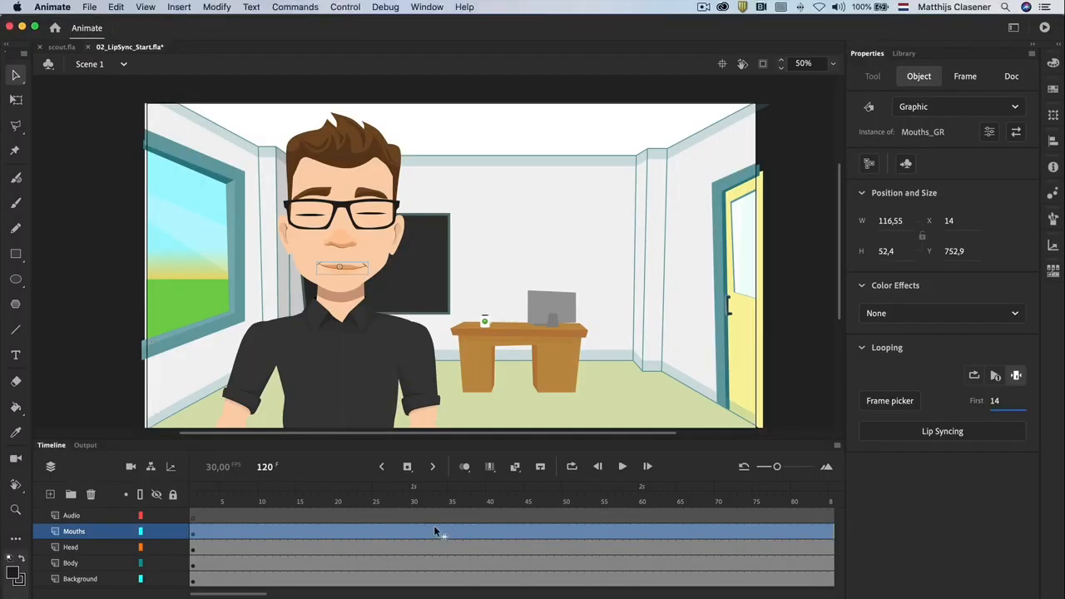
# Step: Insert a new keyframe at frame 10 on the Mouths layer
pyautogui.click(193, 491)
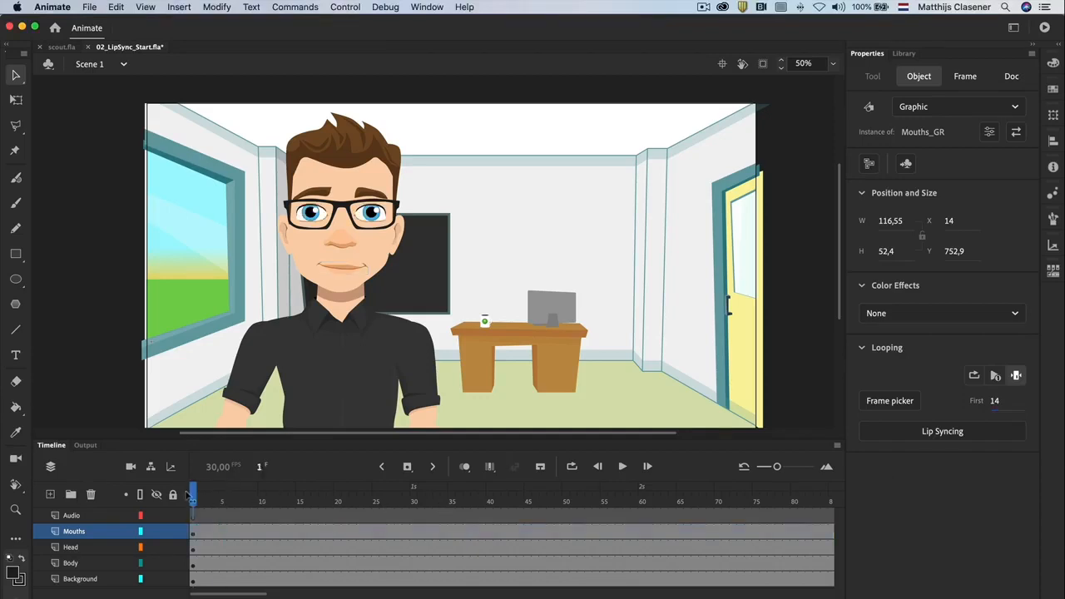
pyautogui.moveTo(192, 493); pyautogui.dragTo(263, 493)
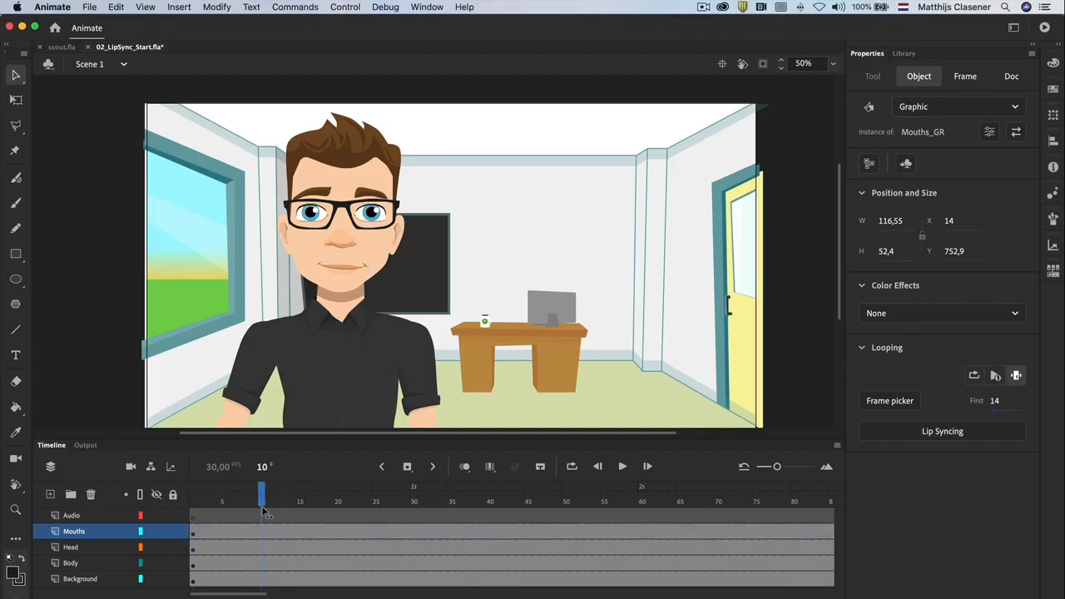
pyautogui.click(965, 76)
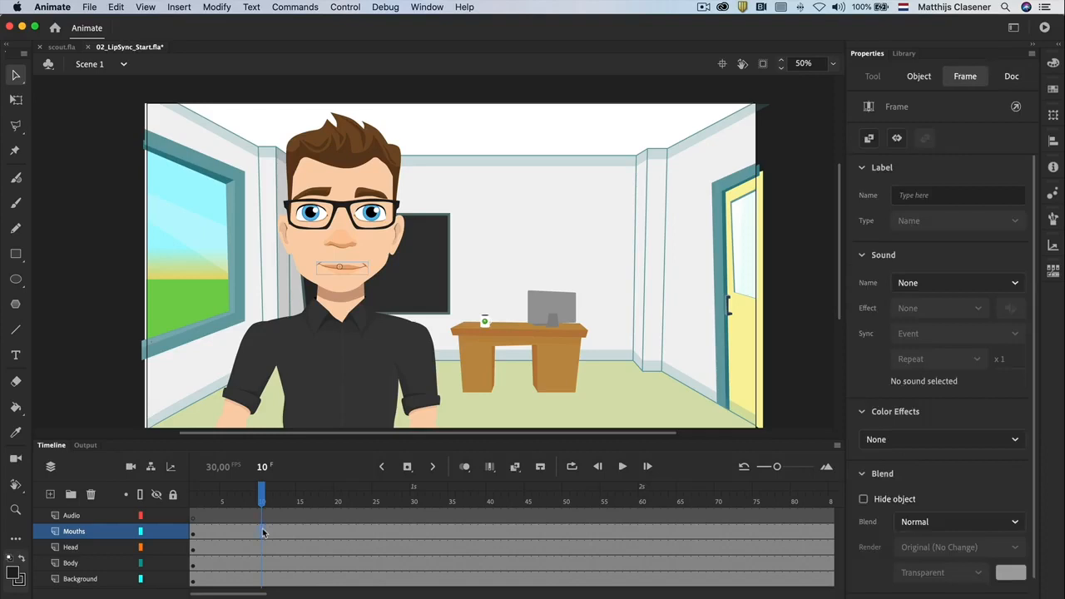
pyautogui.moveTo(408, 466)
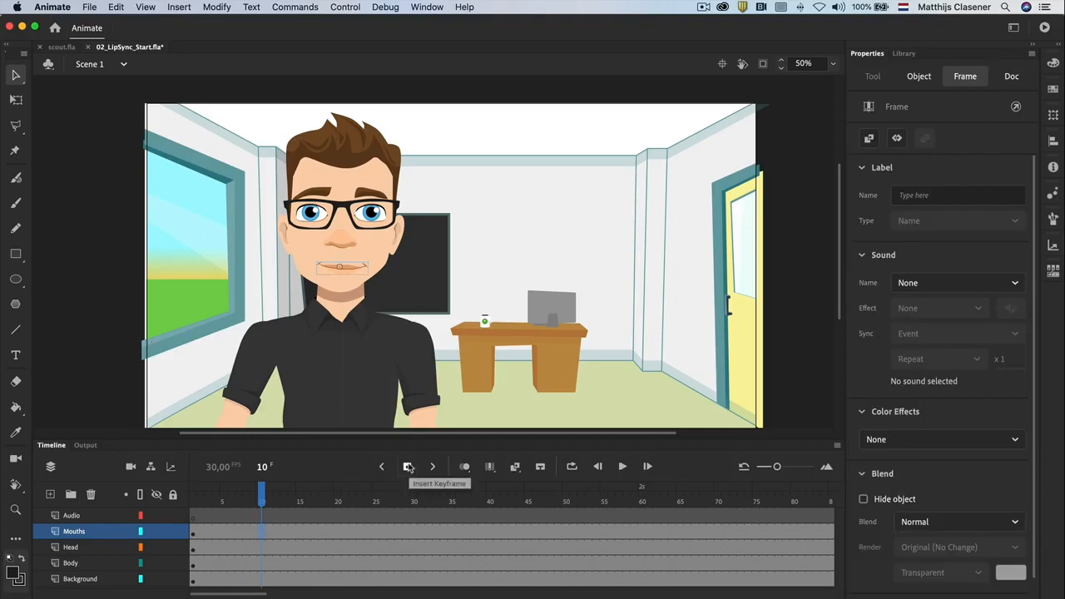
pyautogui.click(408, 467)
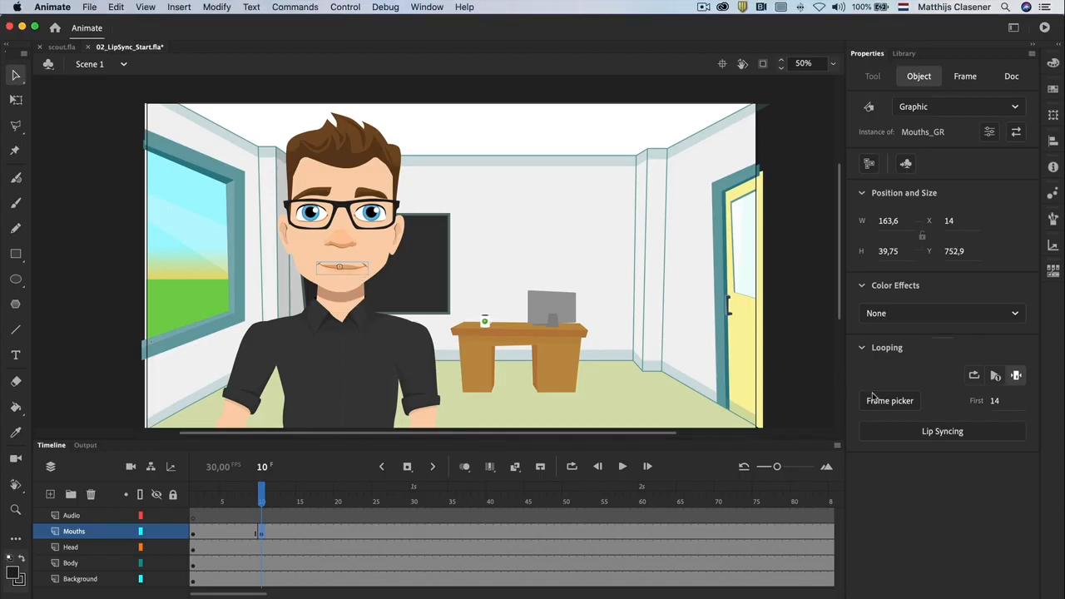
pyautogui.moveTo(889, 400)
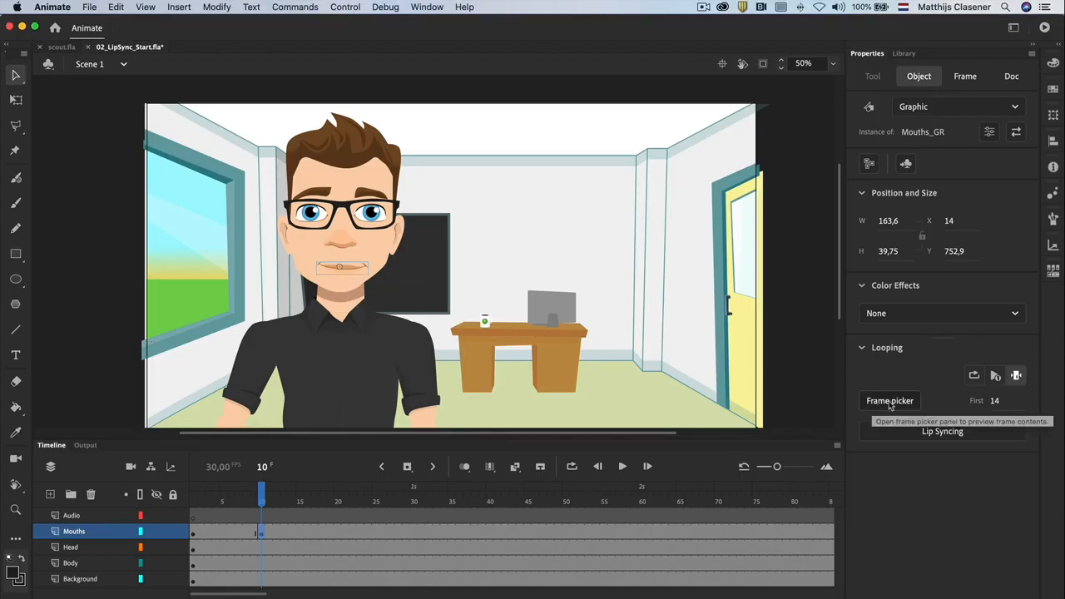
# Step: Choose the smiling mouth, frame 13, for the frame 10 keyframe in the Frame Picker
pyautogui.click(889, 399)
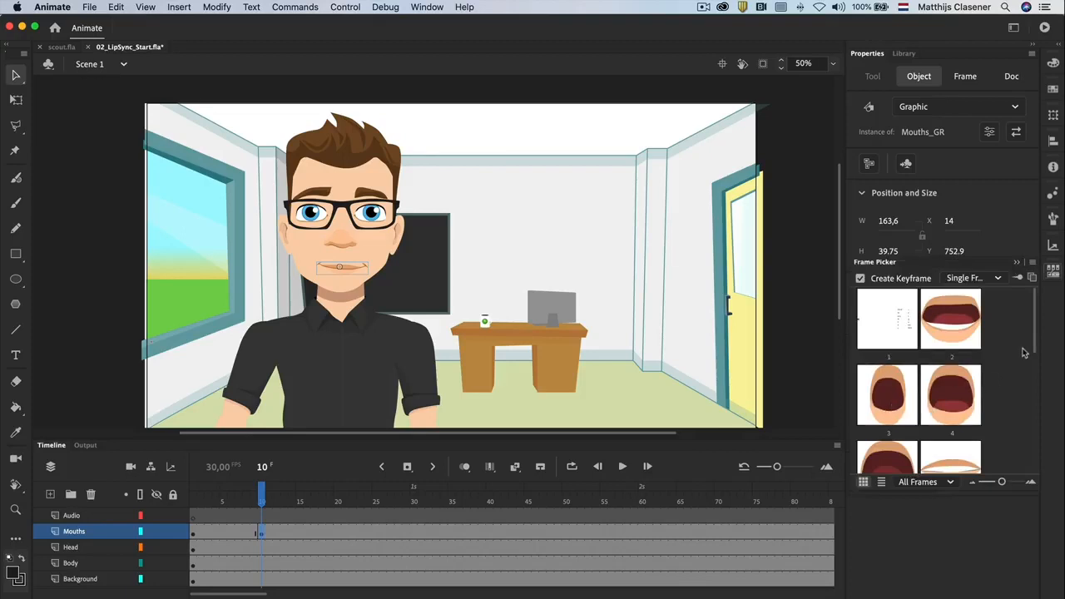
pyautogui.scroll(-3)
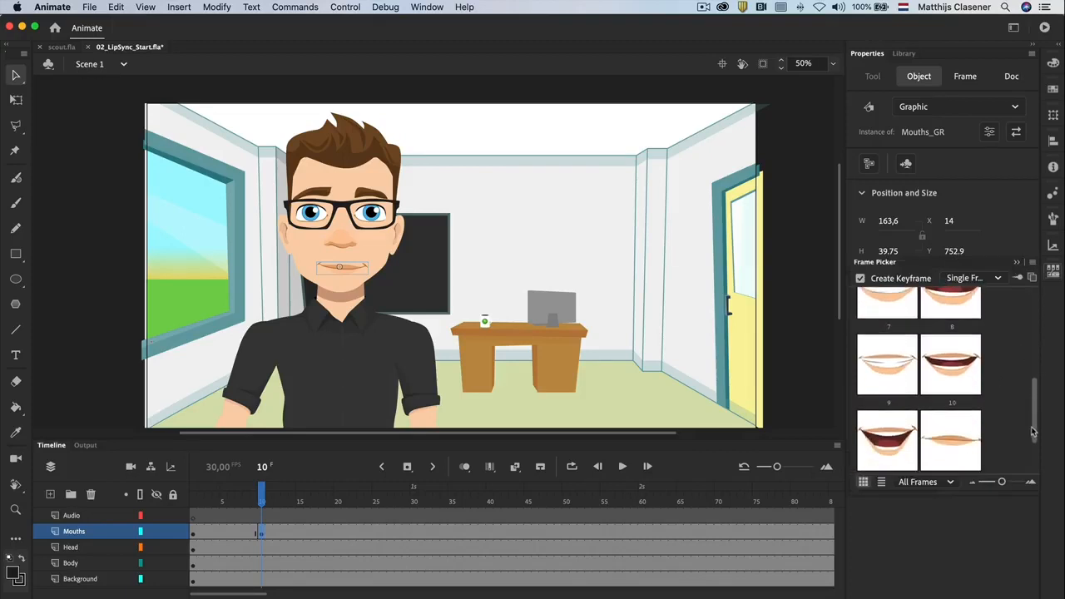
pyautogui.scroll(-3)
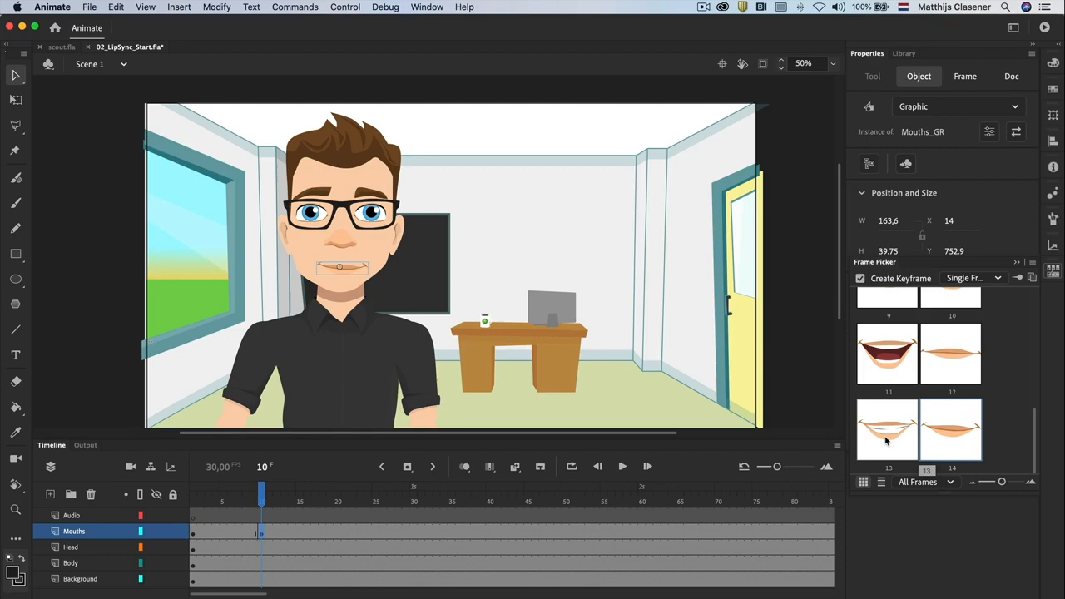
pyautogui.click(887, 430)
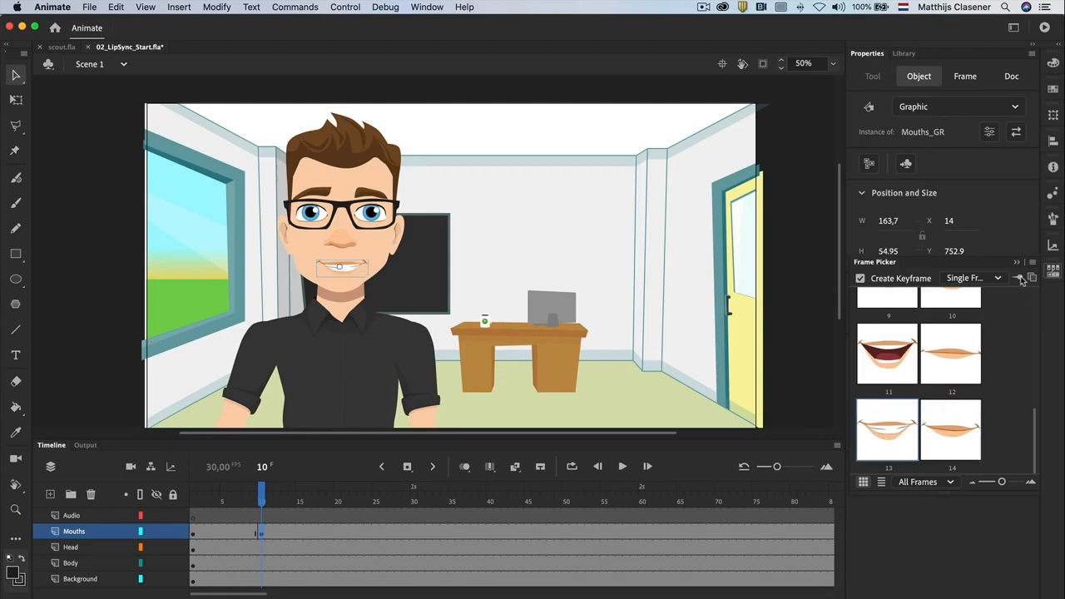
pyautogui.moveTo(1022, 279)
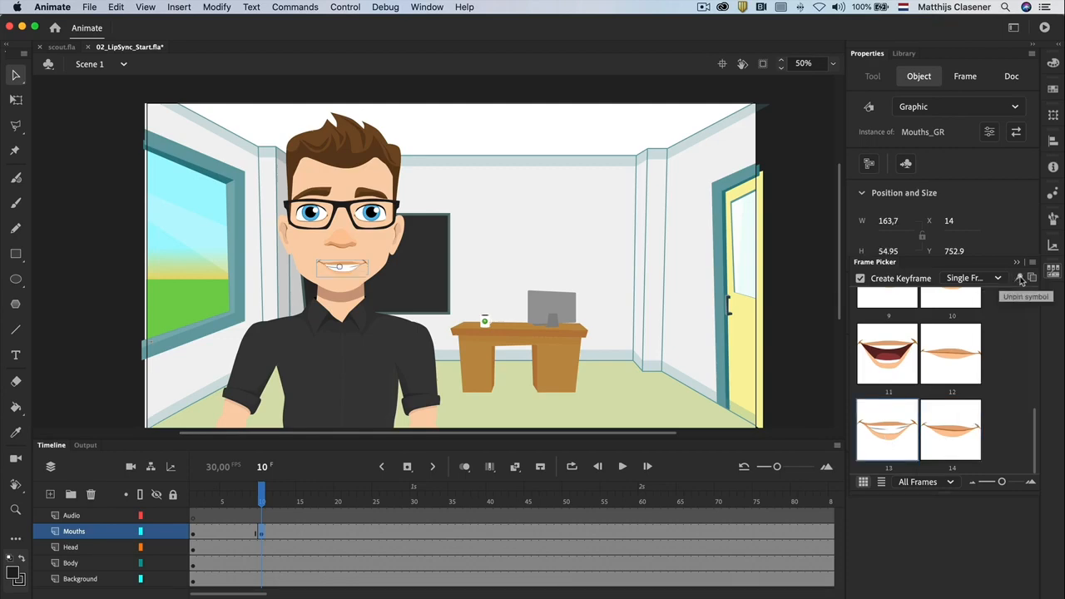
pyautogui.moveTo(1002, 324)
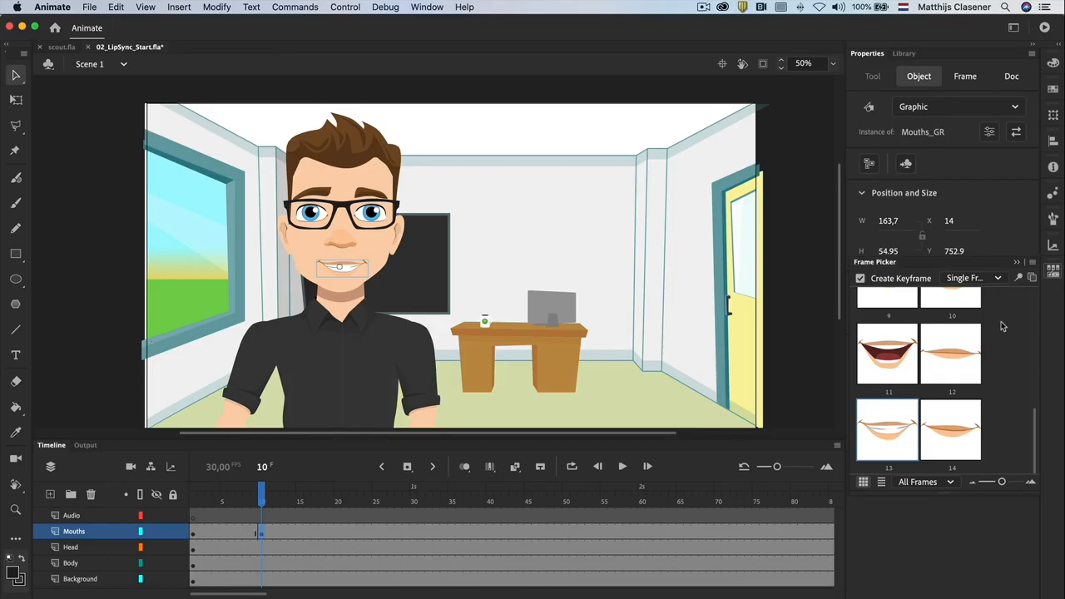
pyautogui.moveTo(1008, 343)
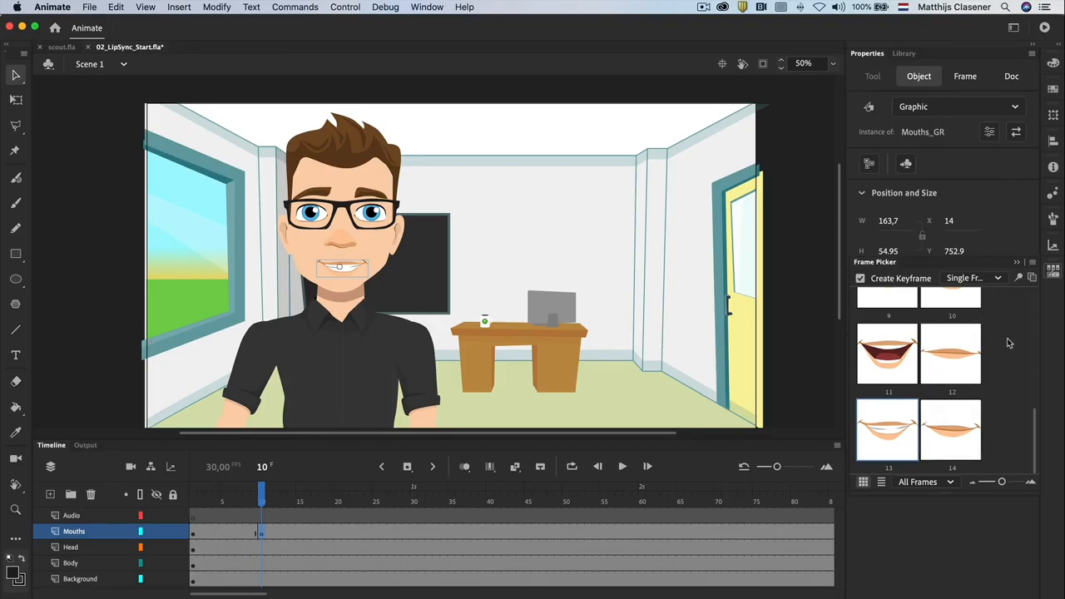
pyautogui.moveTo(1038, 290)
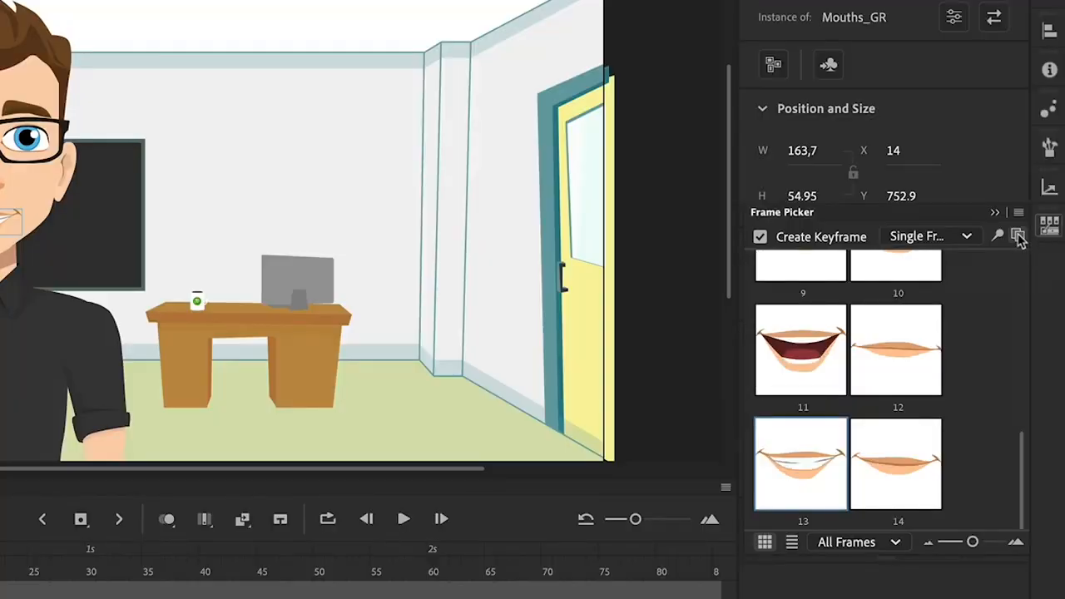
# Step: Launch the Frame Picker as its own floating panel over the stage
pyautogui.click(1018, 235)
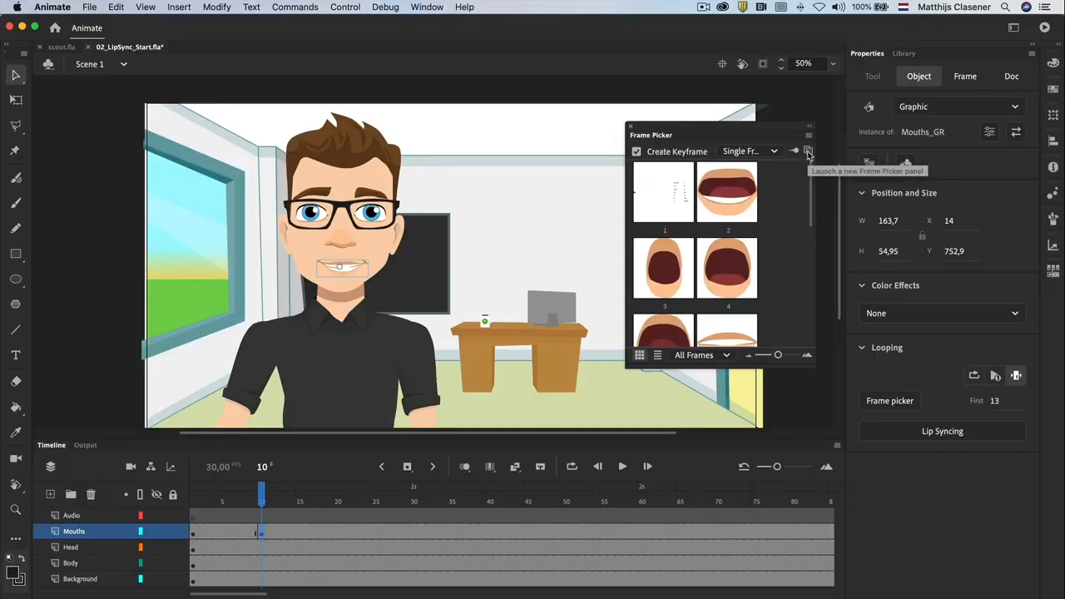
pyautogui.moveTo(807, 163)
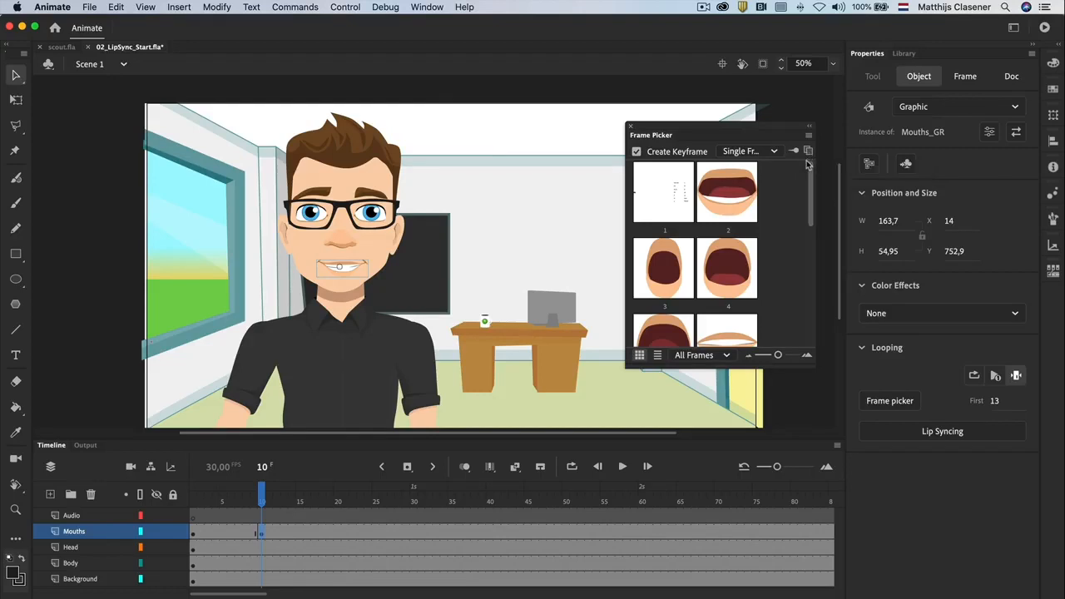